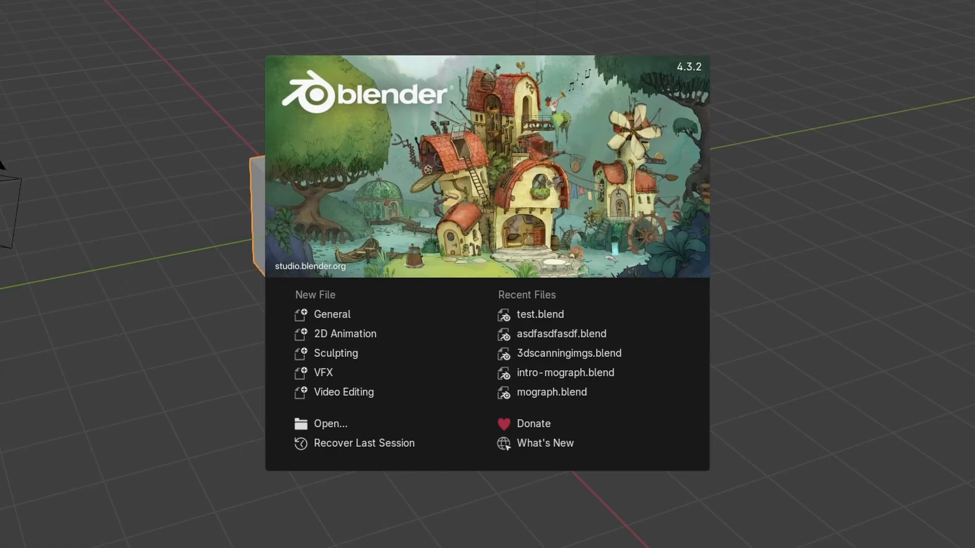
Dismiss the startup splash screen to begin working on the plane.
left_click(332, 313)
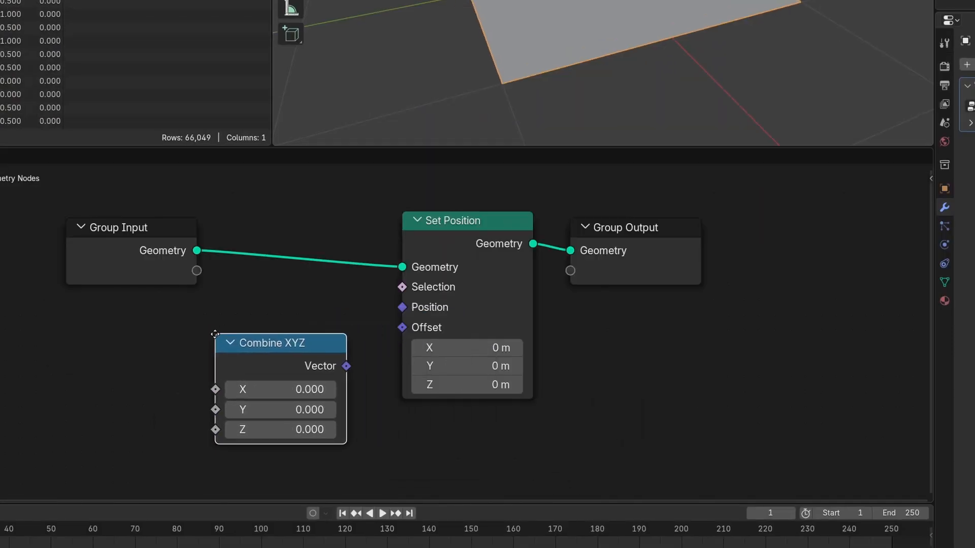
Reposition the Combine XYZ node within the geometry node tree.
left_click_drag(347, 366, 401, 328)
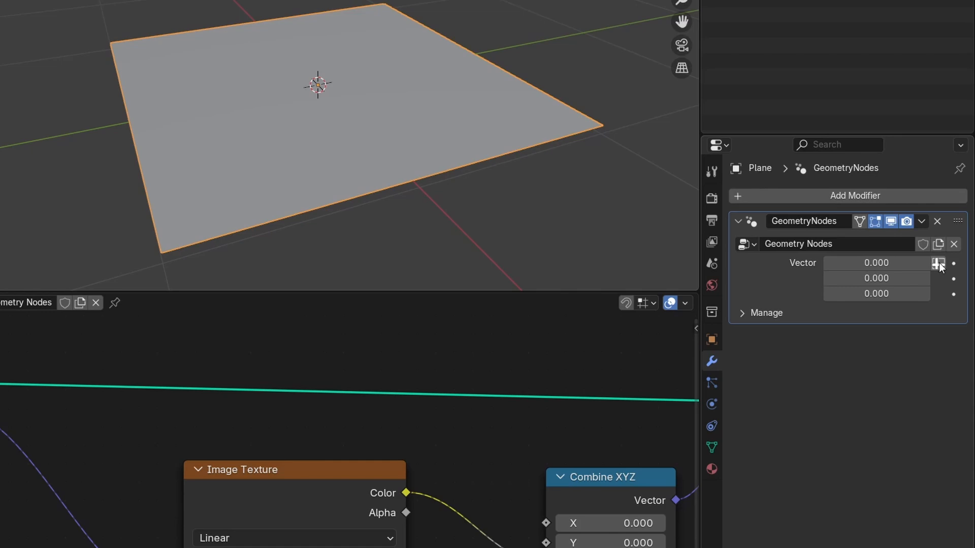
left_click(941, 262)
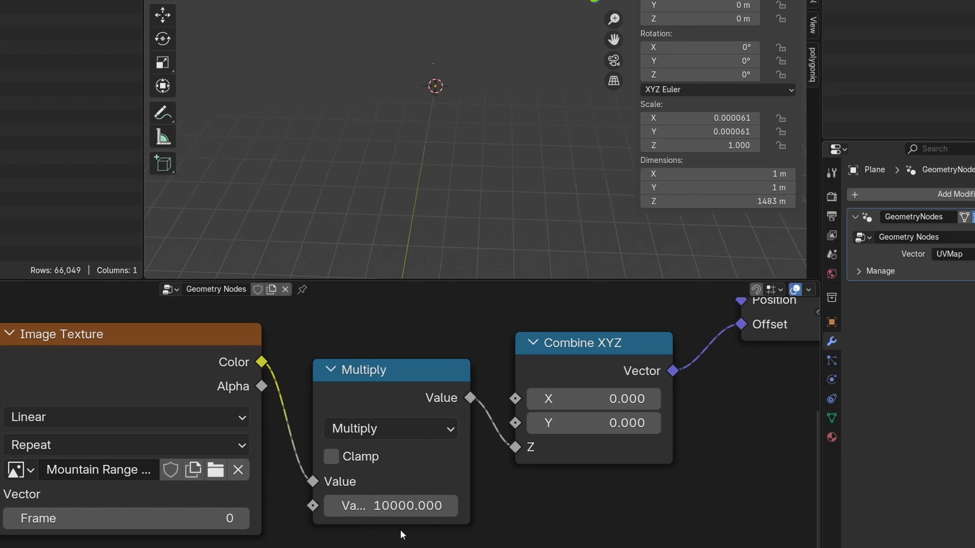
mouse_move(716, 173)
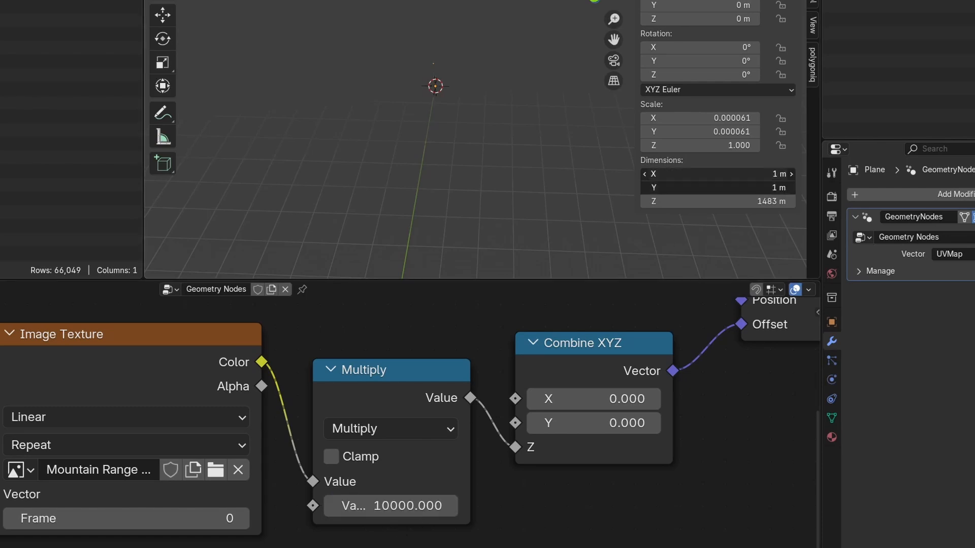
Search 'app' to find Apply Scale for the plane's transform.
type("app")
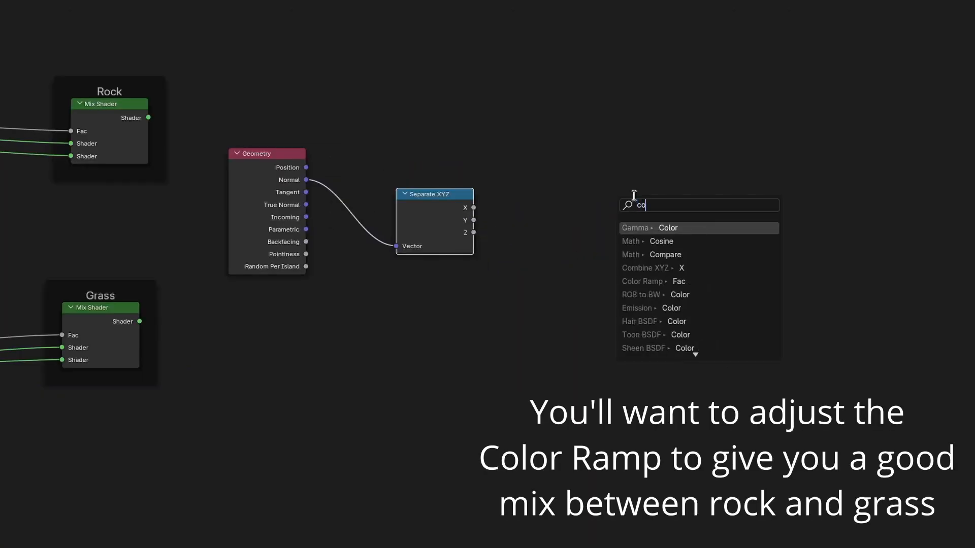
Add a Color Ramp node fed by Separate XYZ's Z output.
left_click(644, 282)
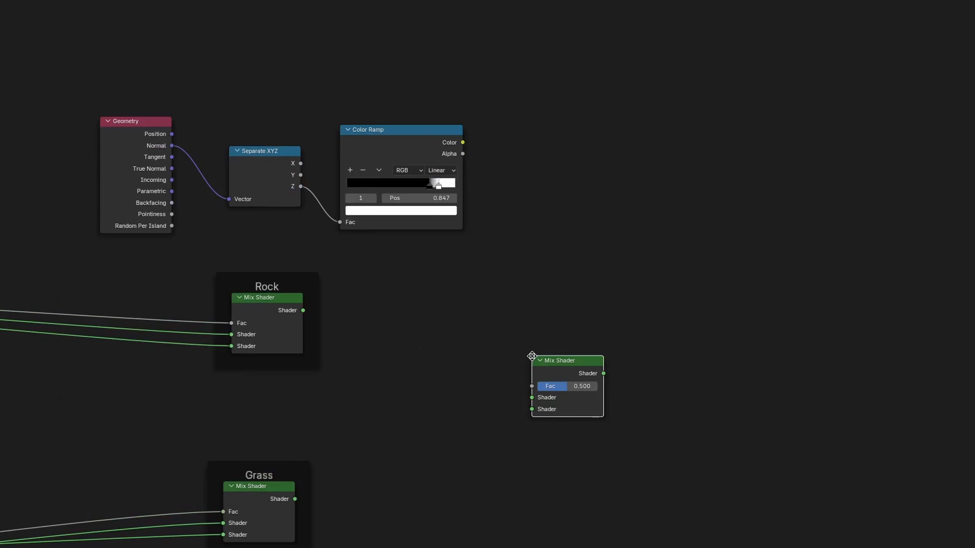